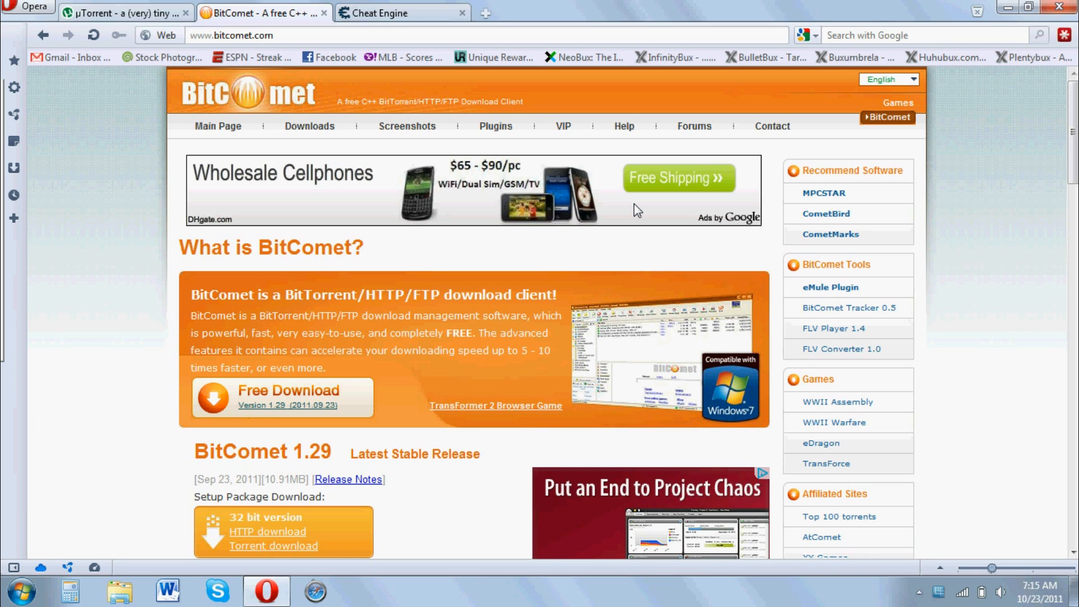
pyautogui.moveTo(307, 242)
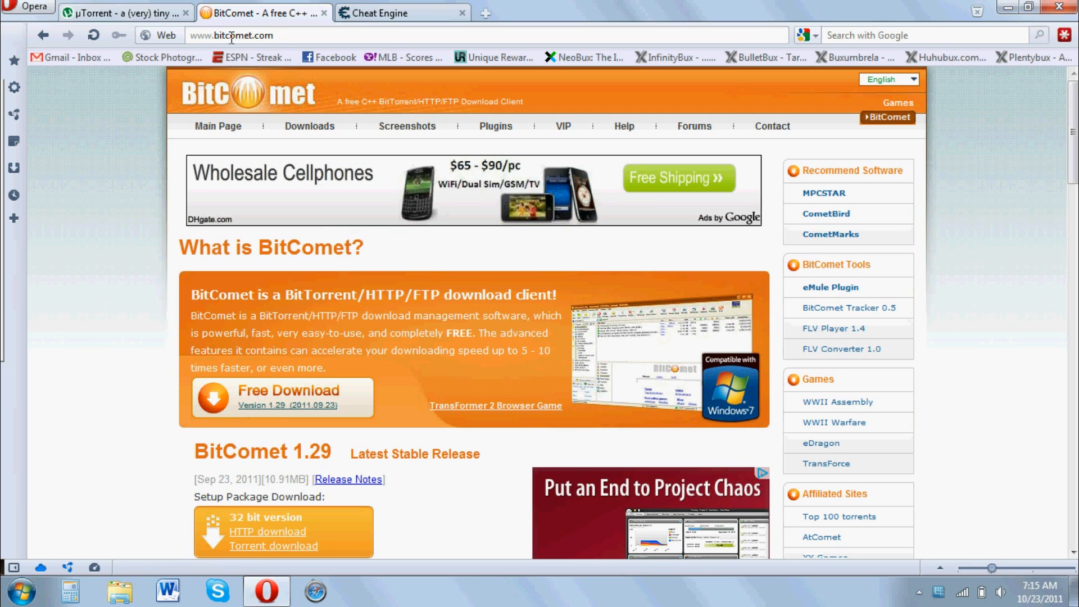
# - Browse the µTorrent and BitComet site tabs, then bring up the Cheat Engine downloads page
pyautogui.click(124, 12)
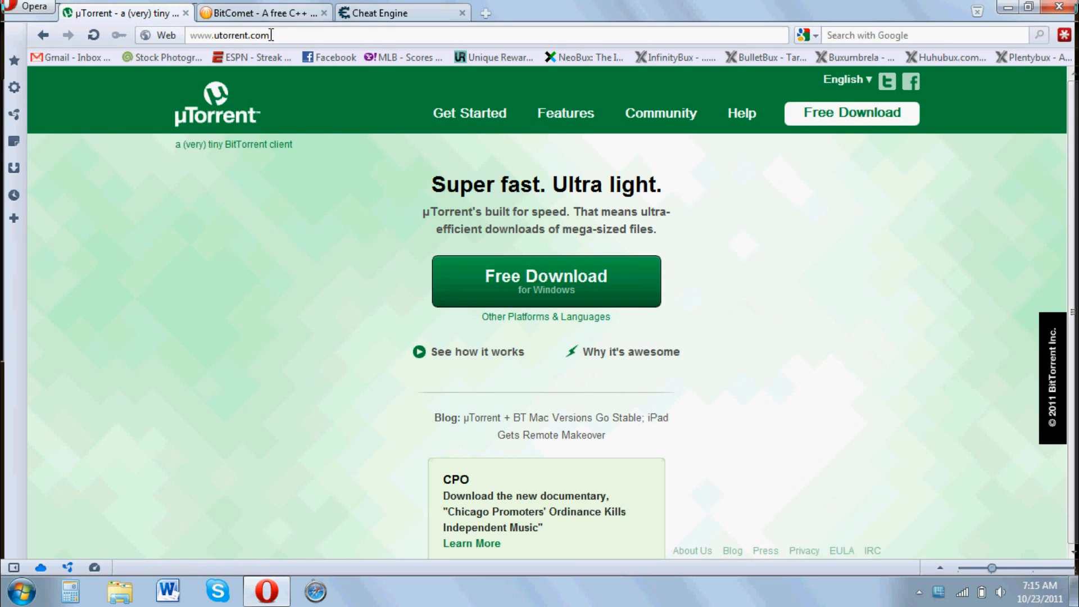
pyautogui.click(261, 12)
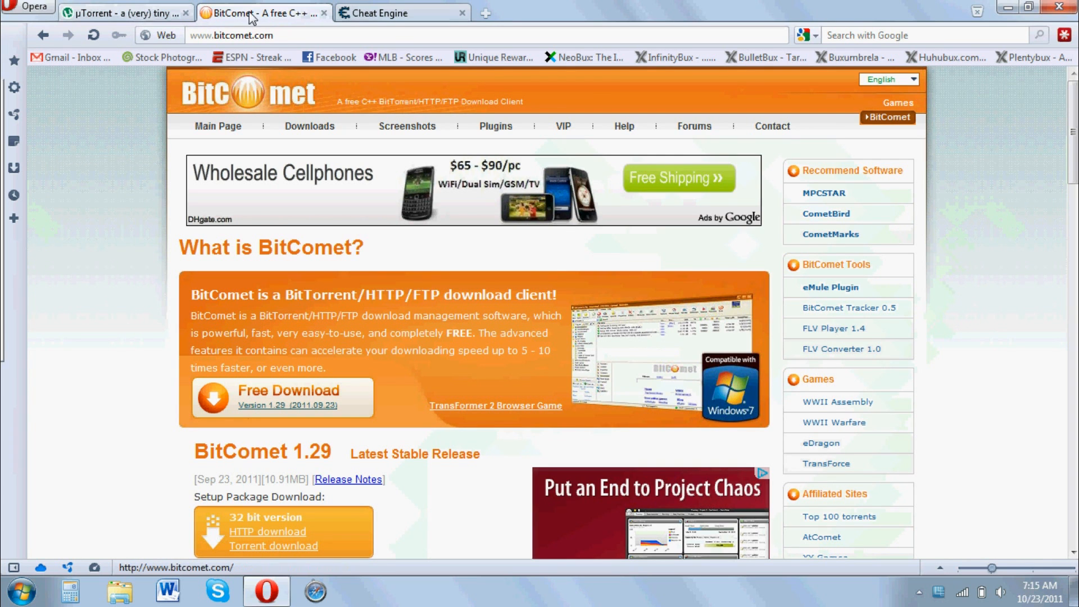
pyautogui.moveTo(265, 13)
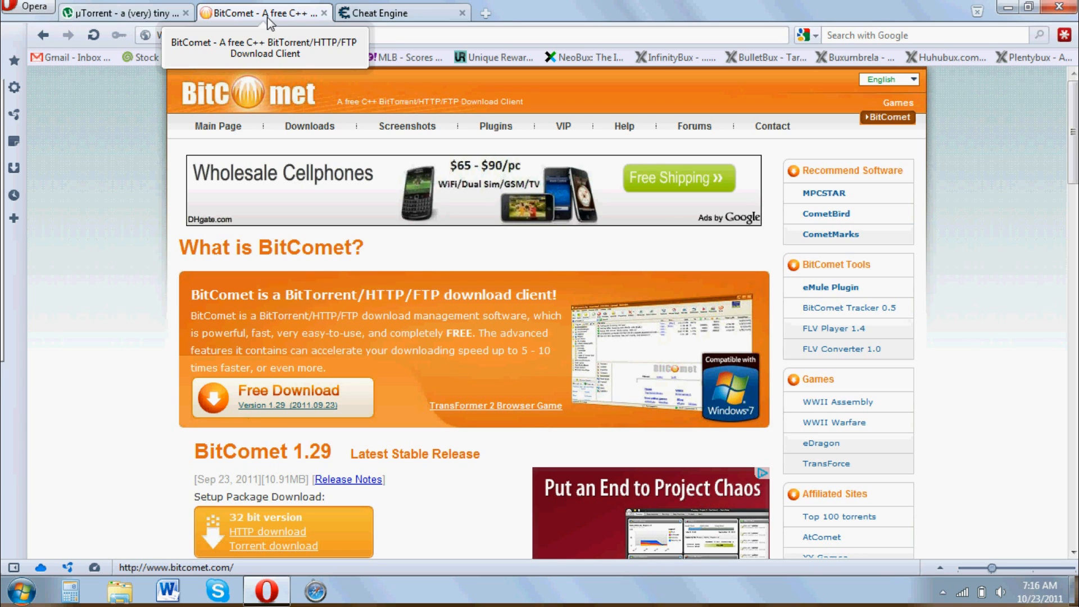
pyautogui.click(385, 13)
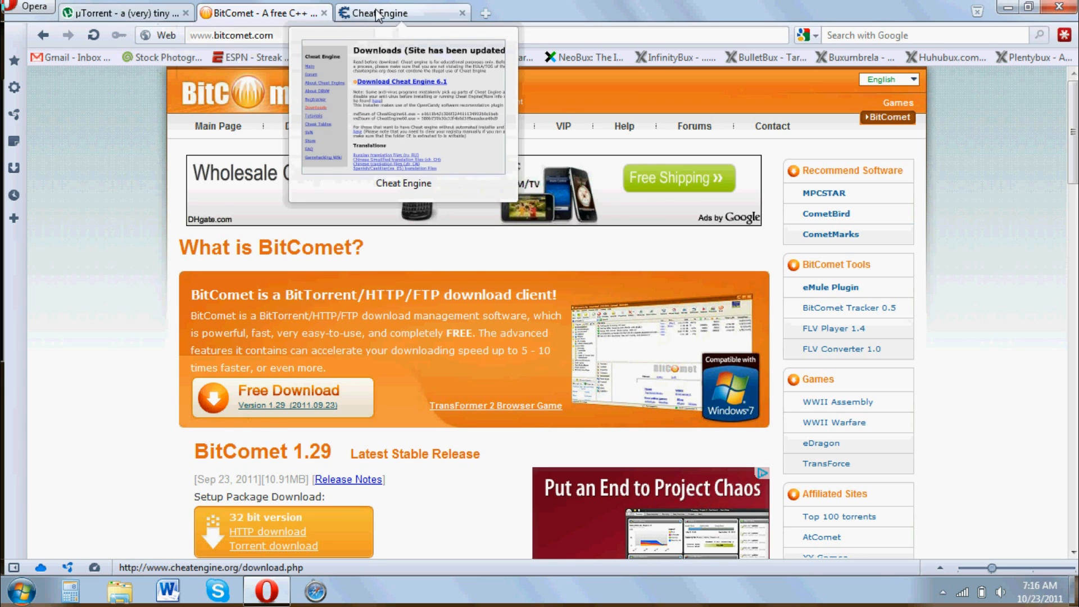
pyautogui.click(385, 13)
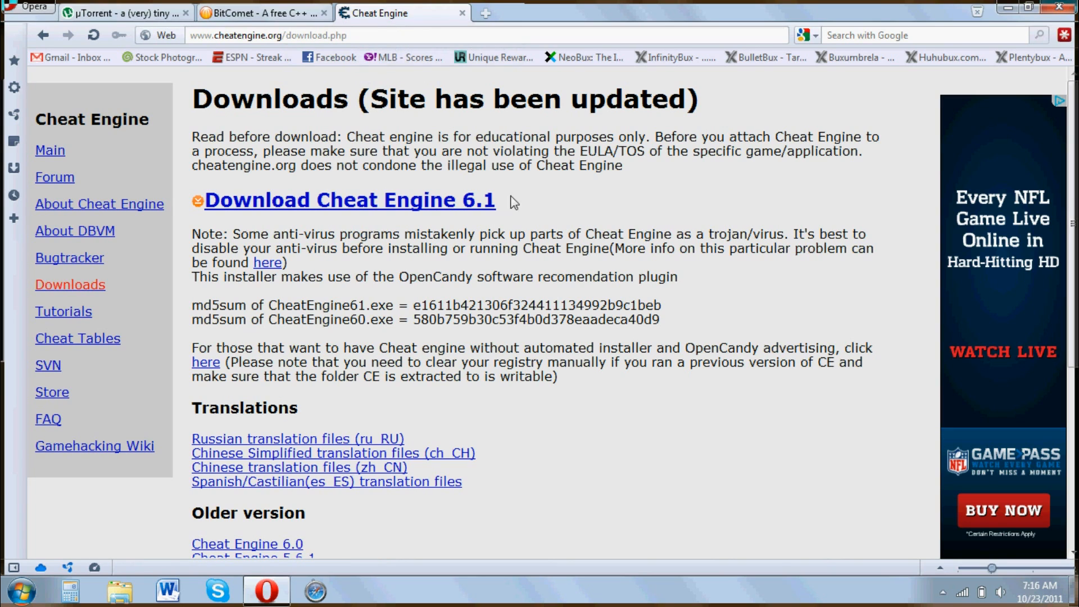
pyautogui.moveTo(496, 219)
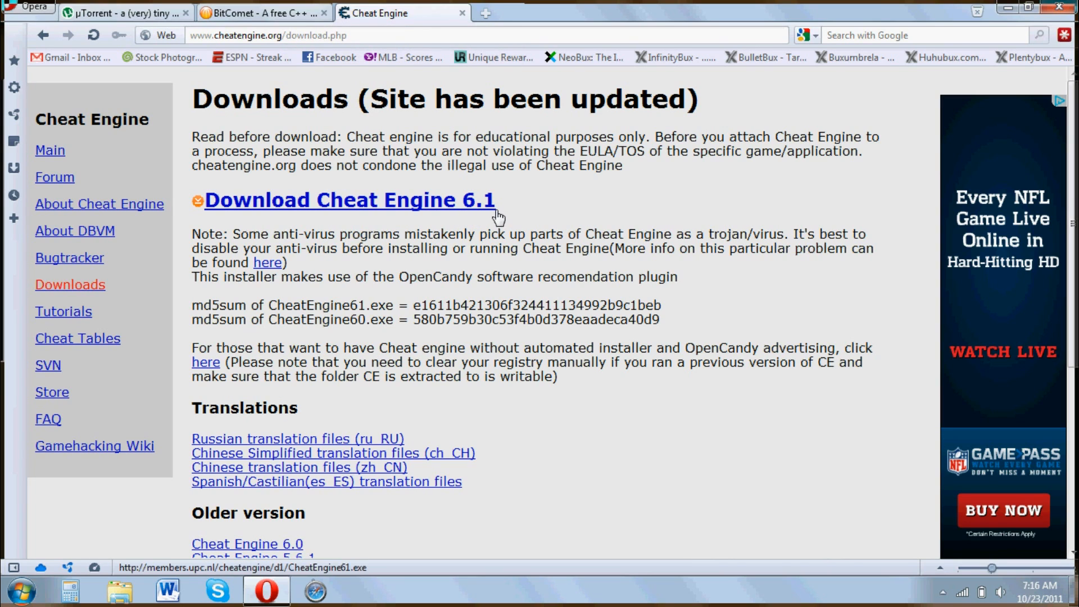
# - Launch BitComet from the Start menu to see the active torrent download
pyautogui.click(17, 590)
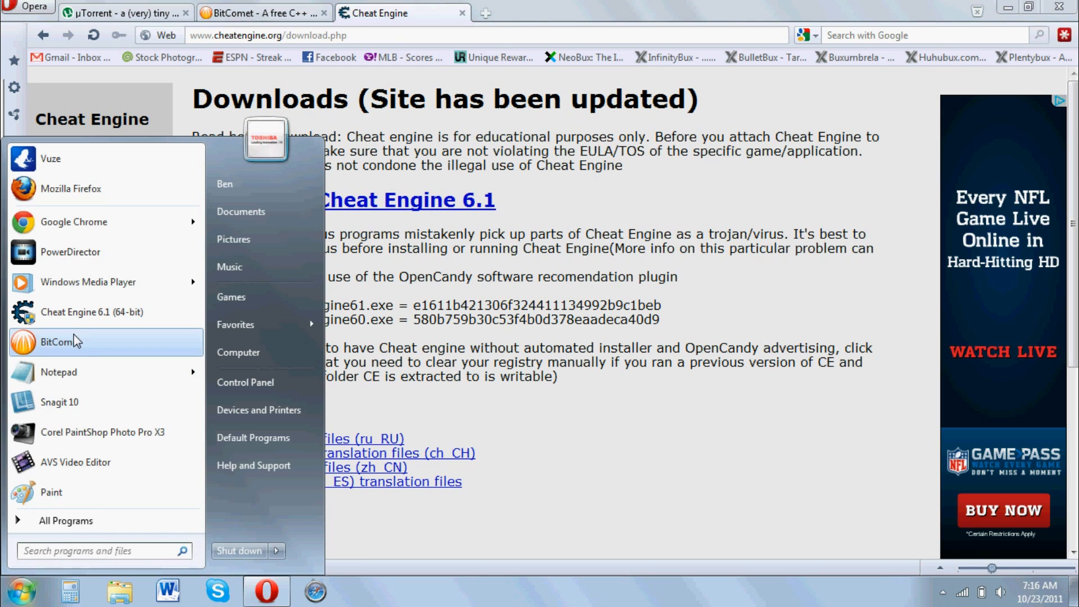
pyautogui.click(722, 296)
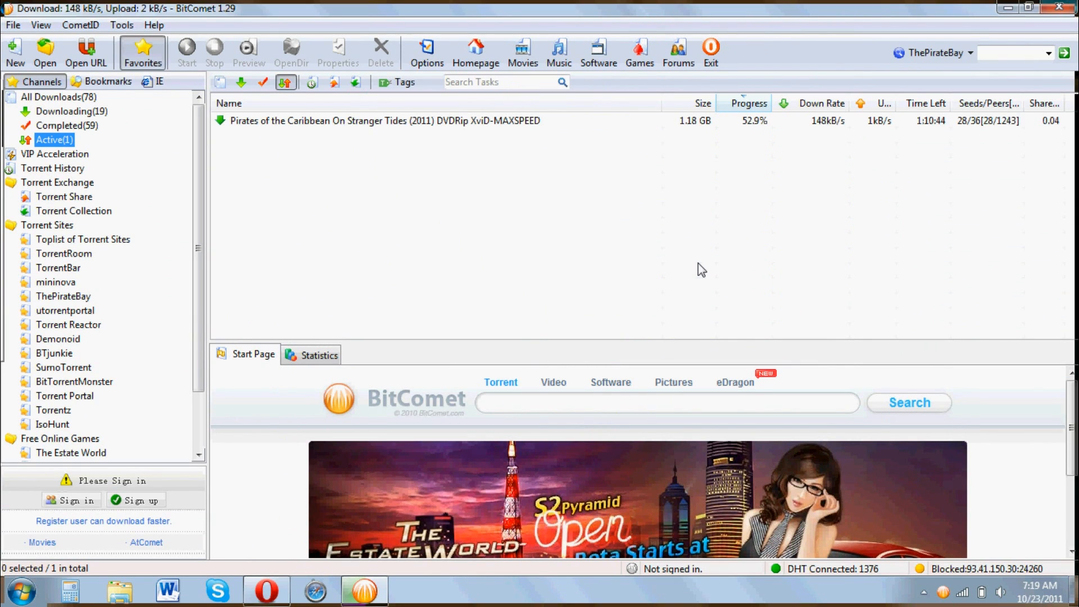
# - Launch Cheat Engine 6.1, attach it to BitComet.exe, and enable Speedhack
pyautogui.click(19, 591)
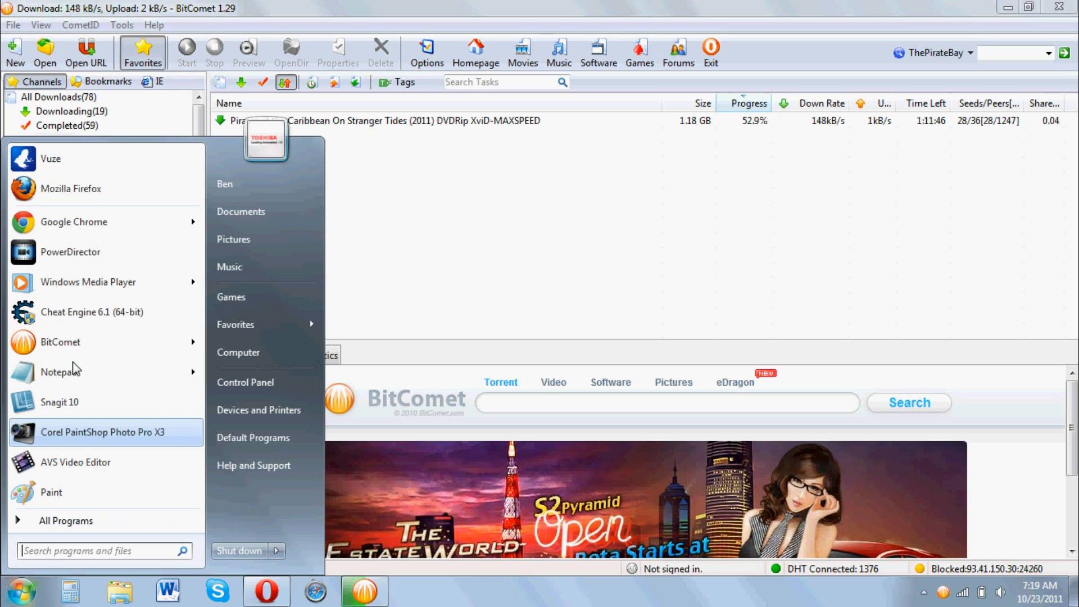
pyautogui.click(91, 312)
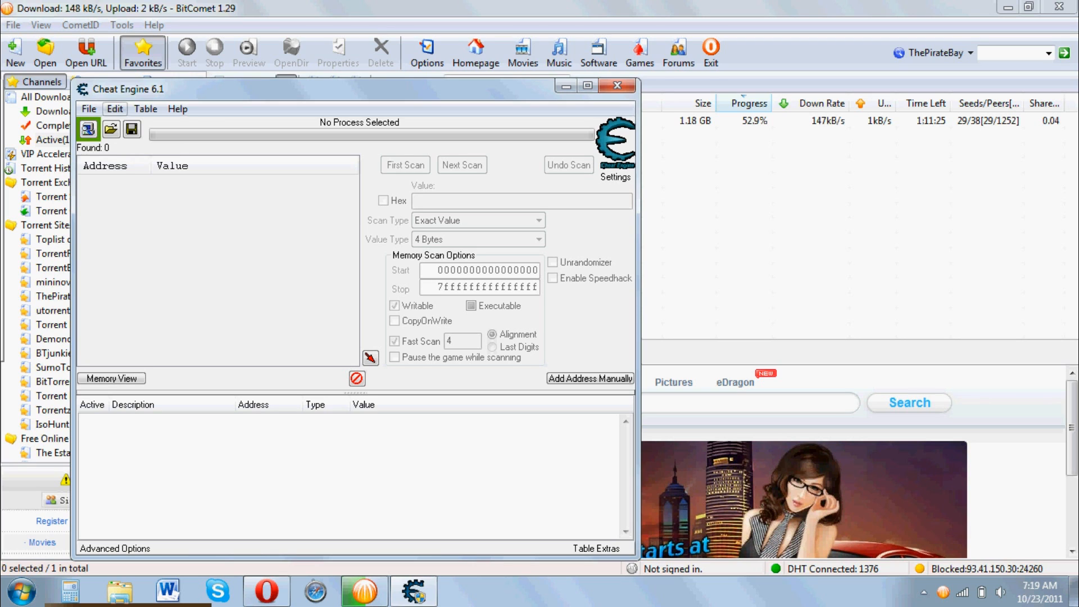
pyautogui.click(88, 129)
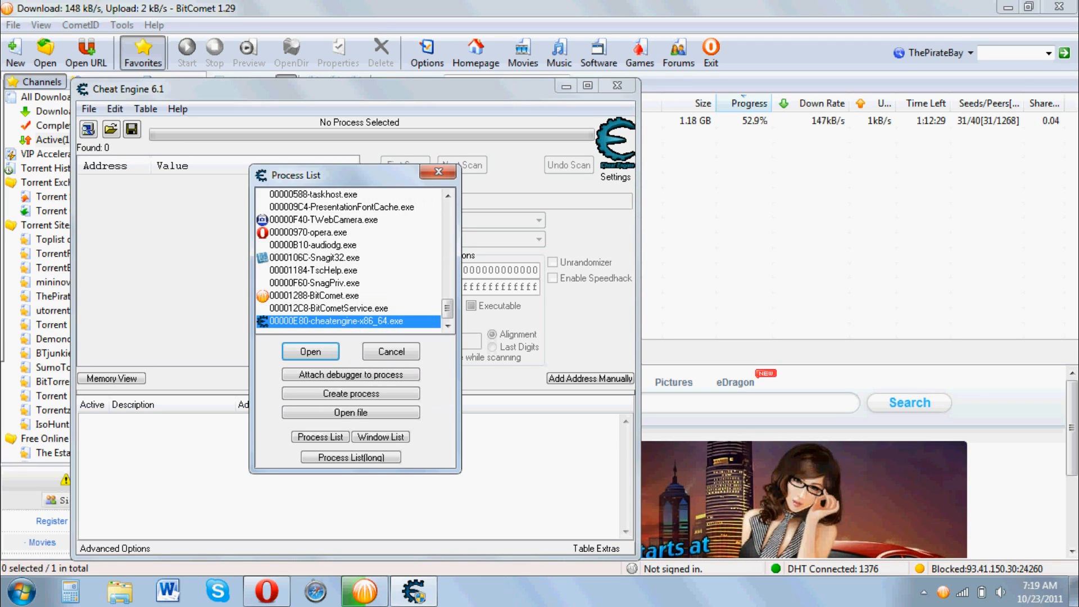
pyautogui.click(313, 295)
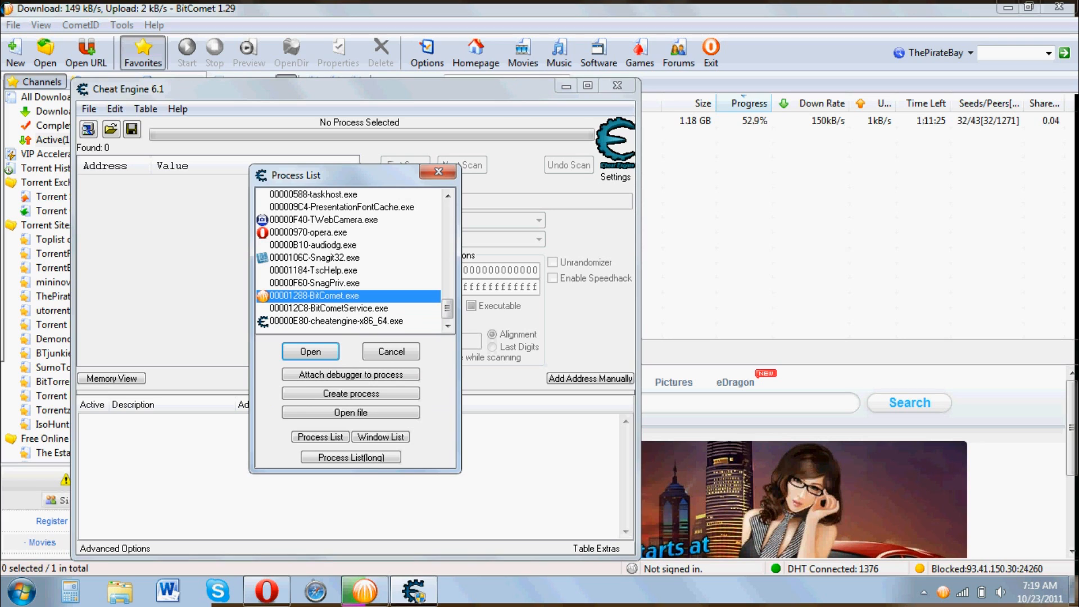
pyautogui.click(310, 351)
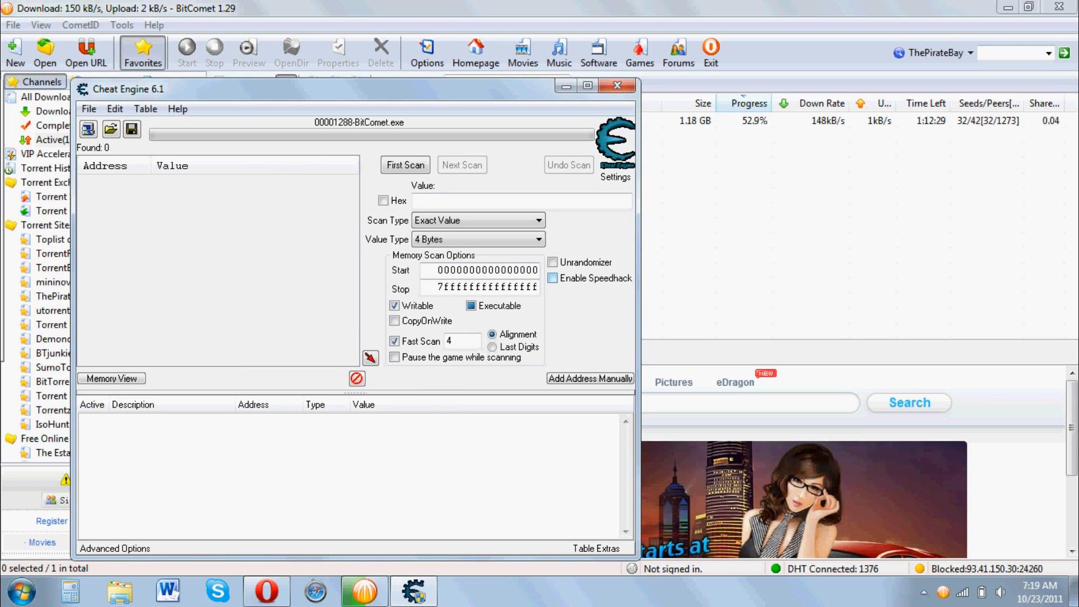
pyautogui.click(552, 278)
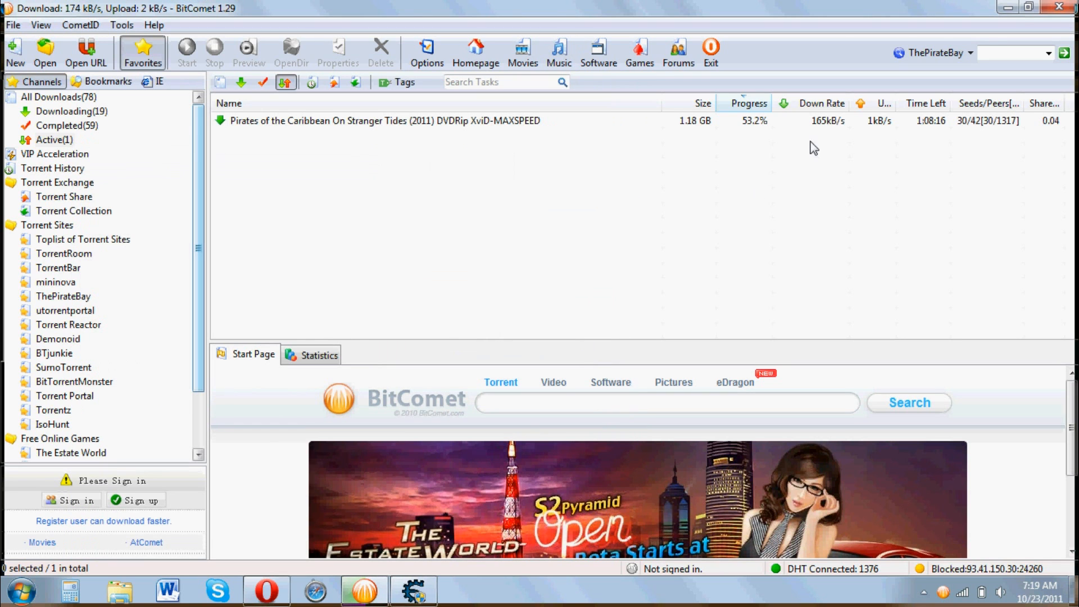
pyautogui.moveTo(828, 132)
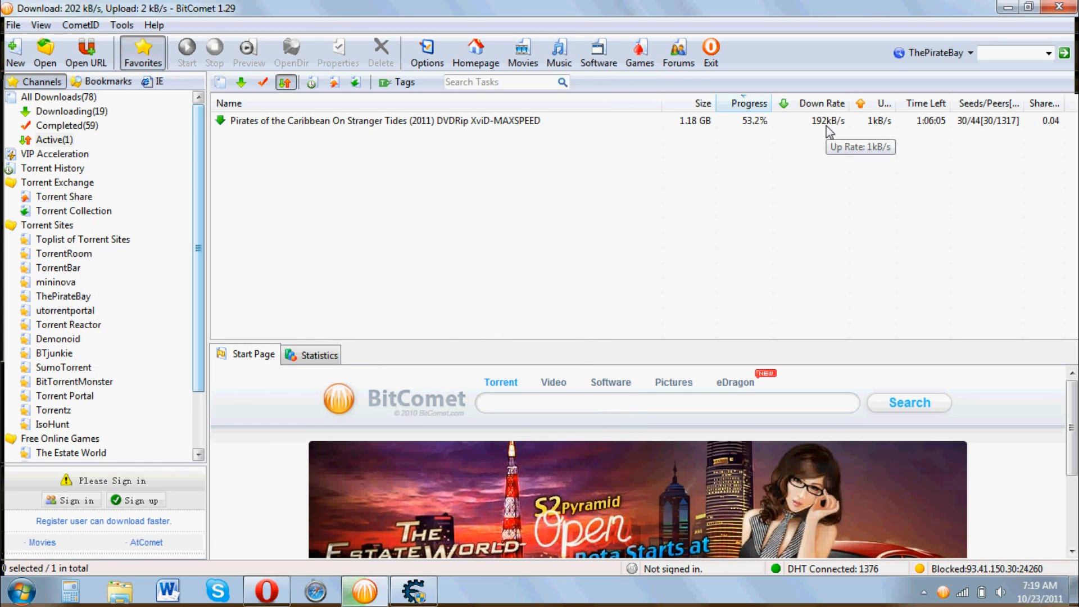